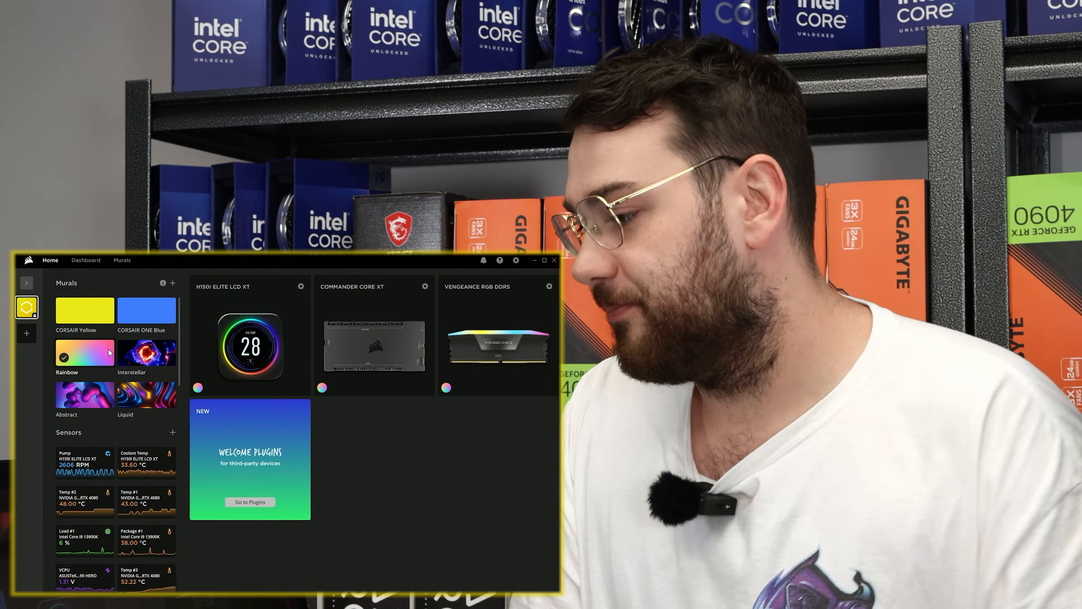
# - Expand the H150i Elite LCD XT card to list Lighting Effects, Screen Setup, Cooling and Alerts
pyautogui.click(301, 285)
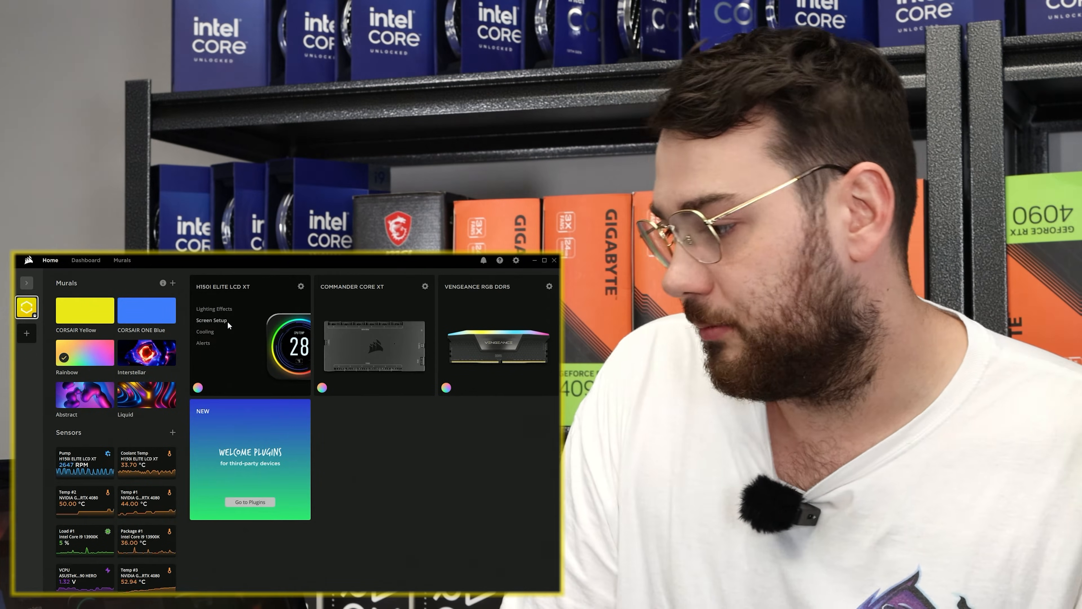
# - Go to the H150i Elite LCD XT's Screen Setup page showing its Monitor-type LCD
pyautogui.click(212, 320)
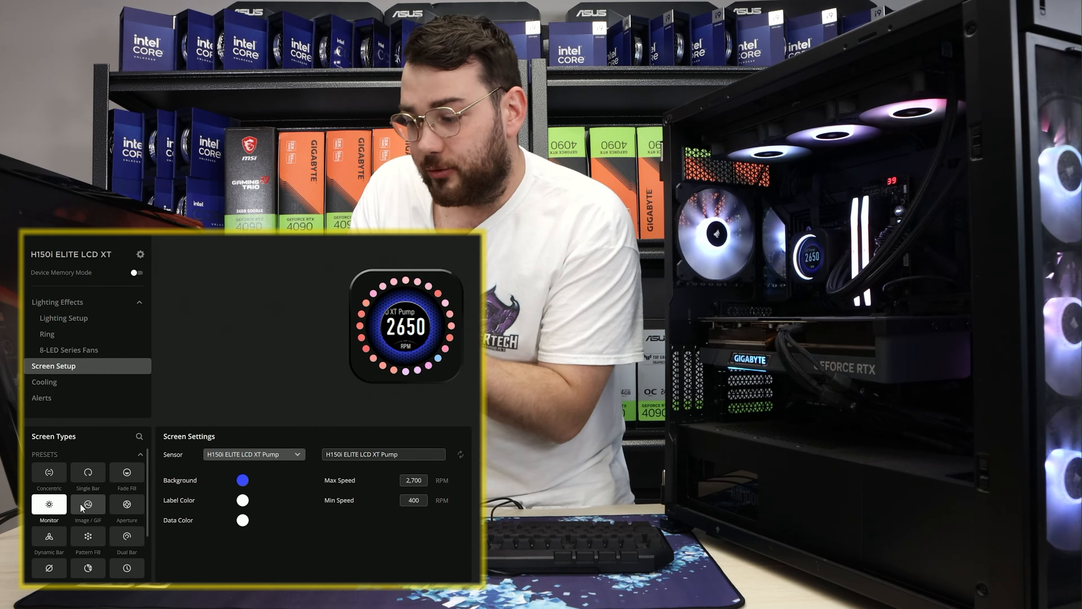
# - Switch the pump LCD to the Image/GIF preset and try a built-in local image
pyautogui.click(88, 503)
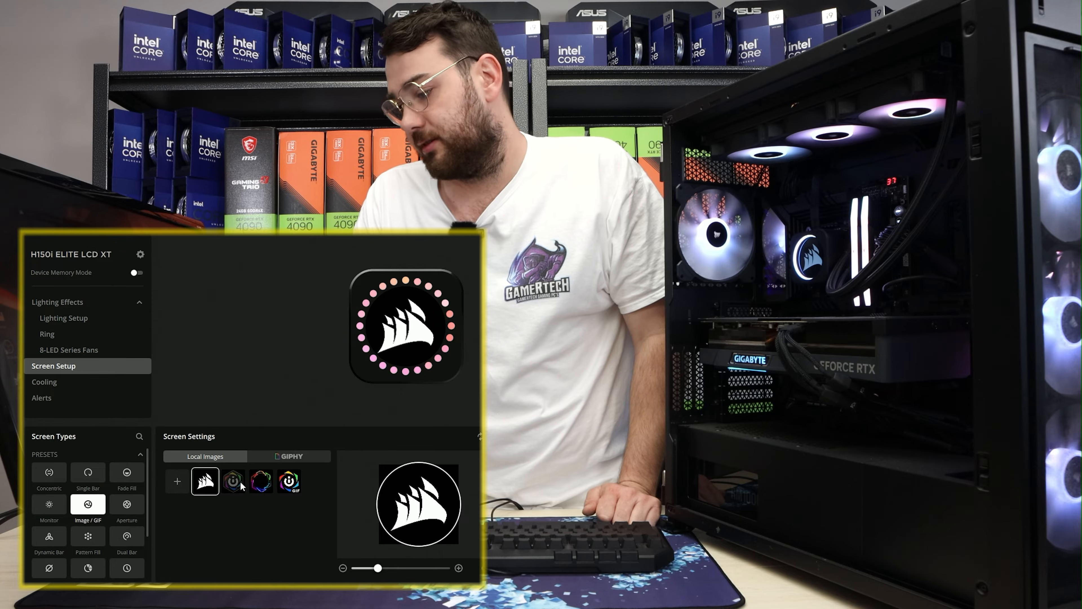
pyautogui.click(232, 481)
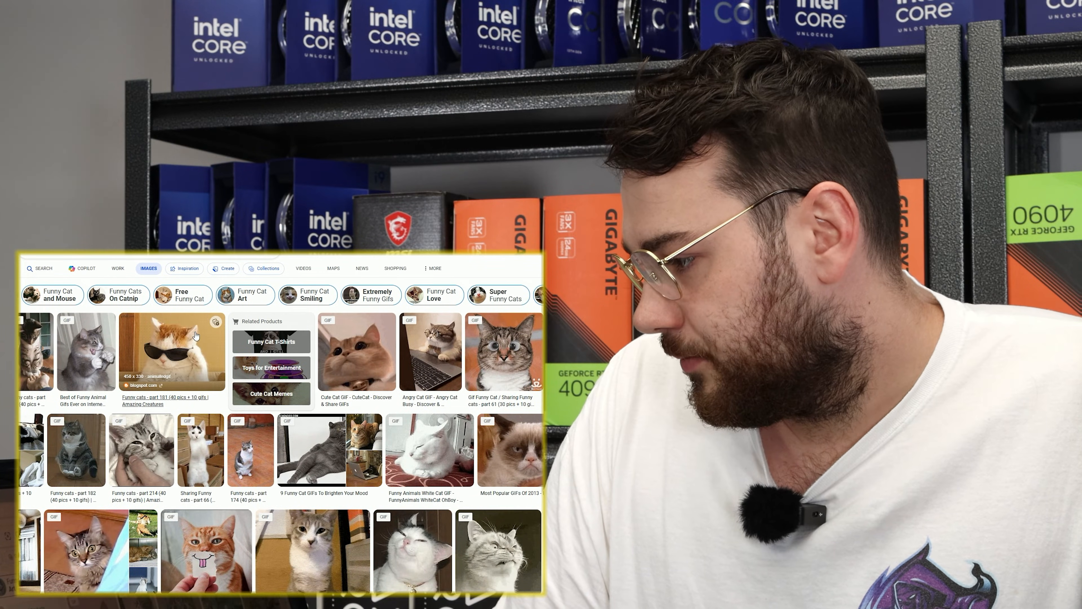
# - Save the sunglasses cat GIF from the Bing Images funny-cat results
pyautogui.click(172, 350)
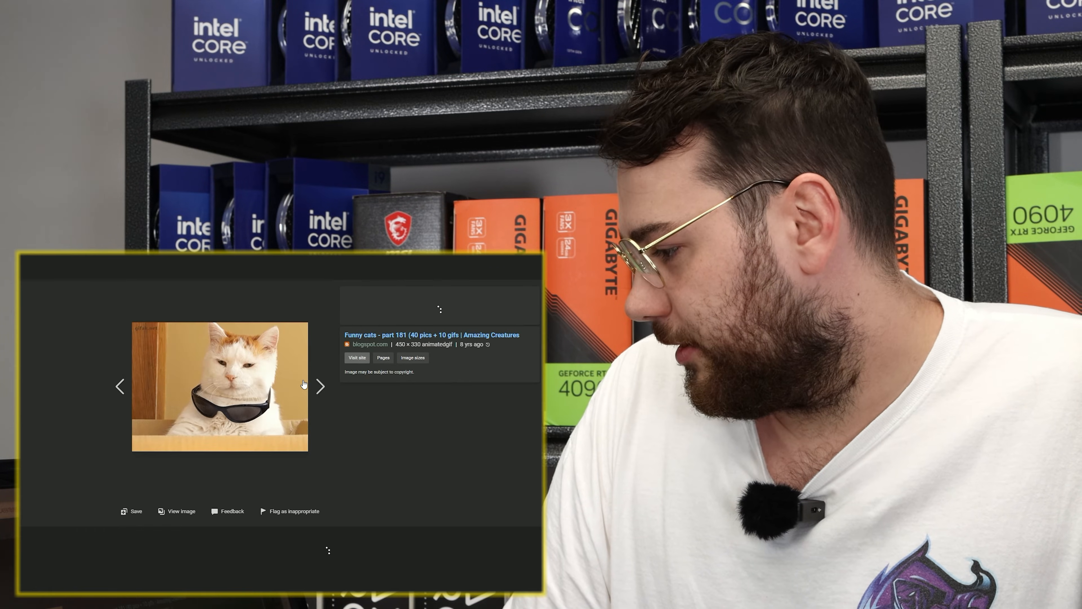
pyautogui.click(132, 511)
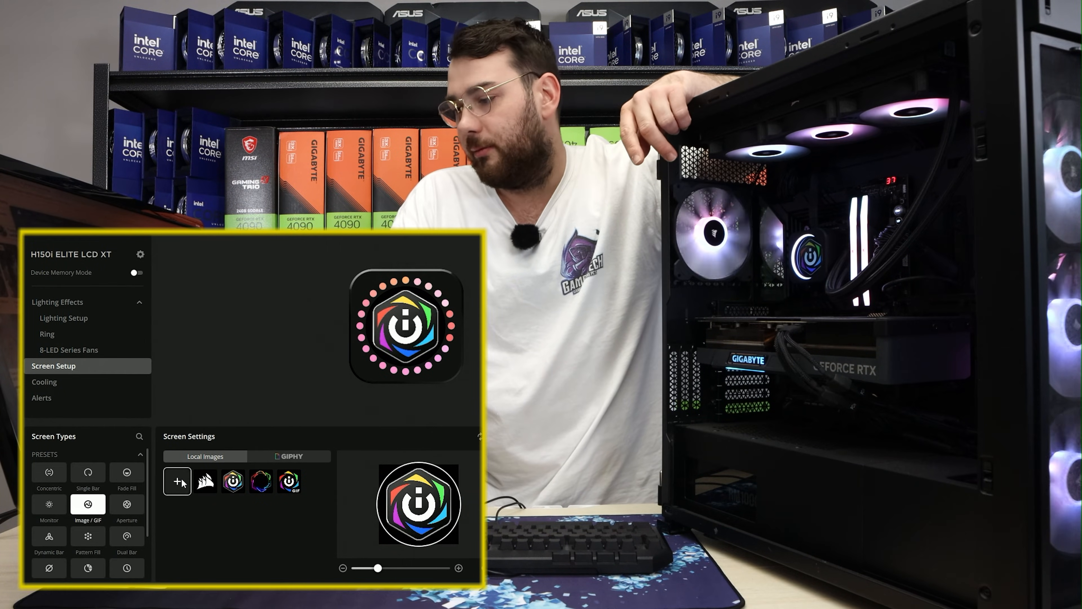
# - Add the downloaded sunglasses cat GIF to Local Images so the pump LCD shows it
pyautogui.click(205, 481)
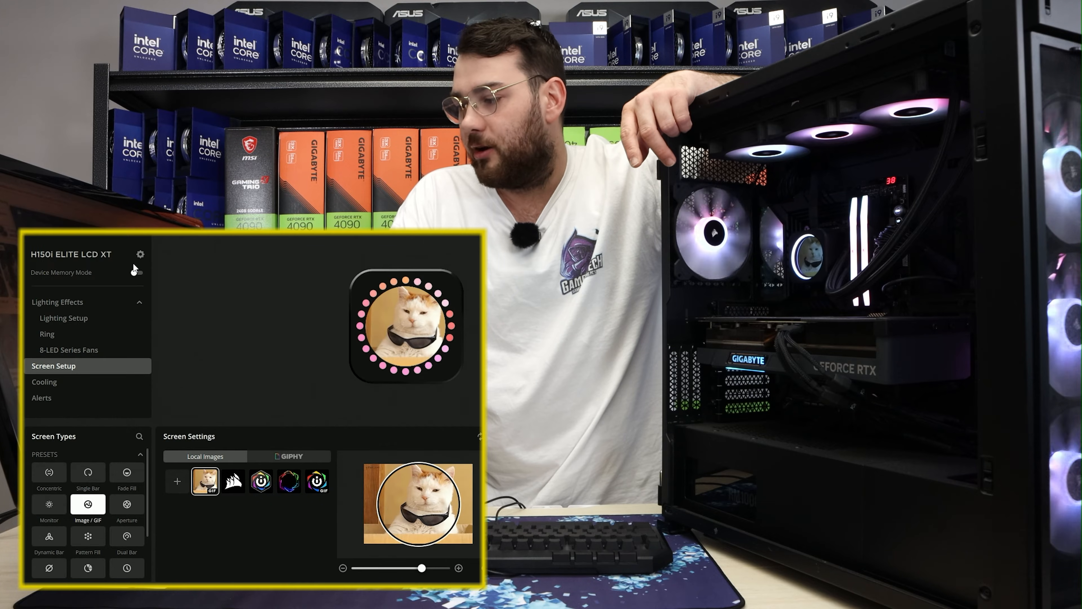